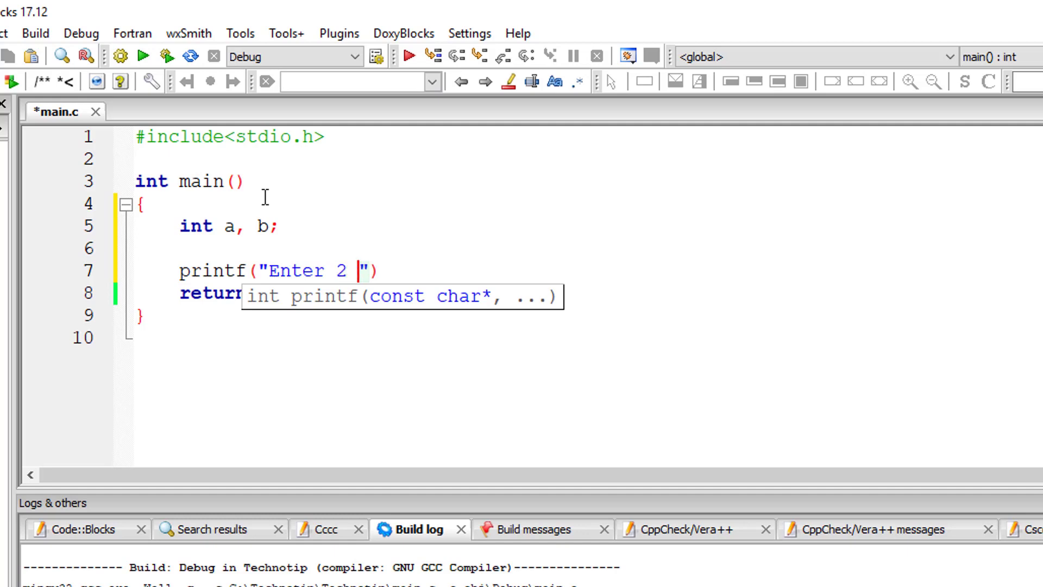
Step: Write the printf prompt for 2 numbers and the scanf("%d%d", &a, &b) line
{"action": "type", "text": "numbers\\n"}
{"action": "type", "text": "scanf(\""}
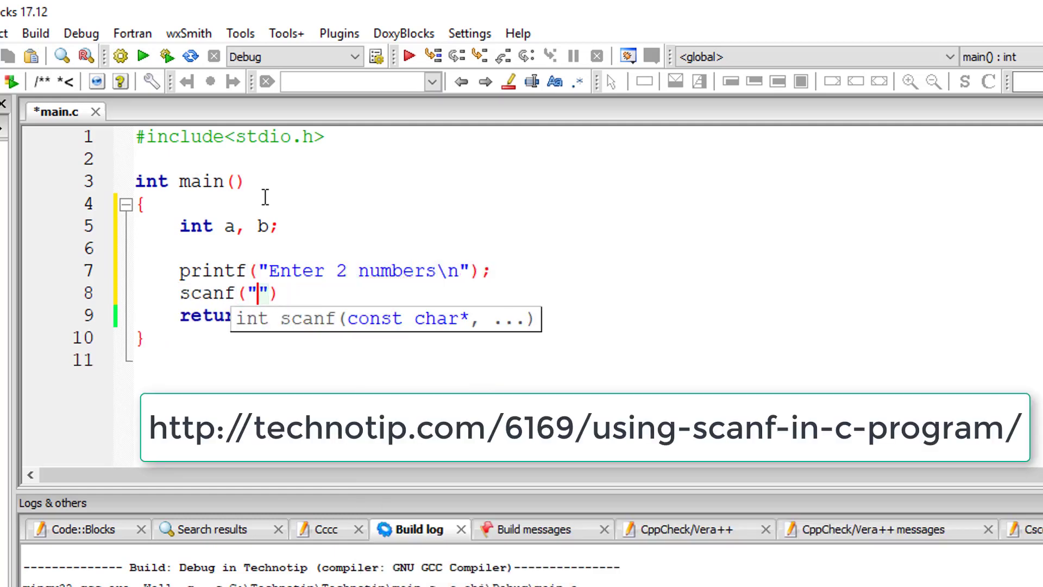
{"action": "type", "text": "d%d\", &a, &b"}
{"action": "type", "text": "i"}
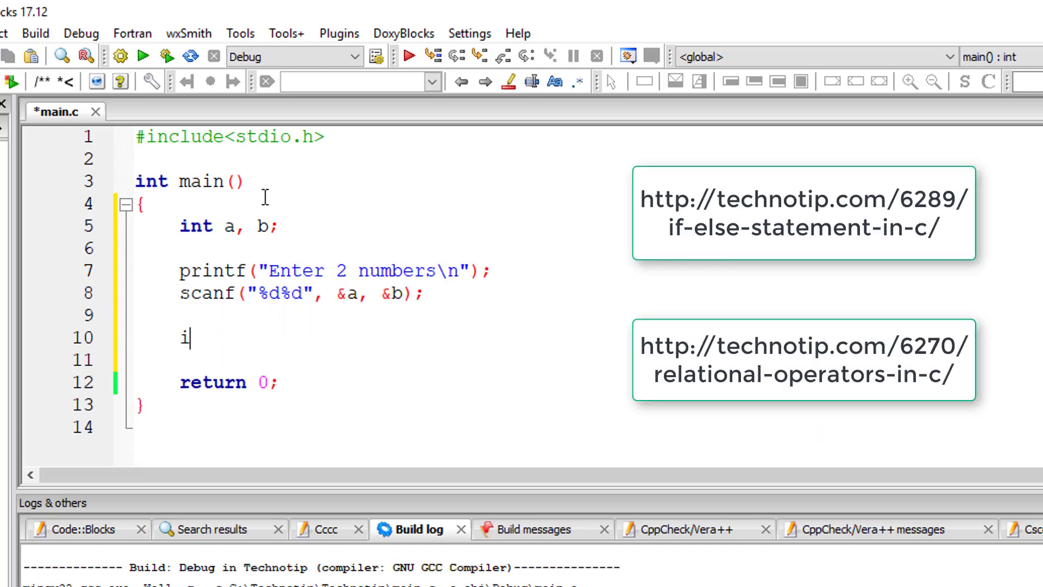
Step: Write the if (a > b) / else block printing "Biggest of %d and %d" with the larger value
{"action": "type", "text": "f(a > b)"}
{"action": "type", "text": "printf("}
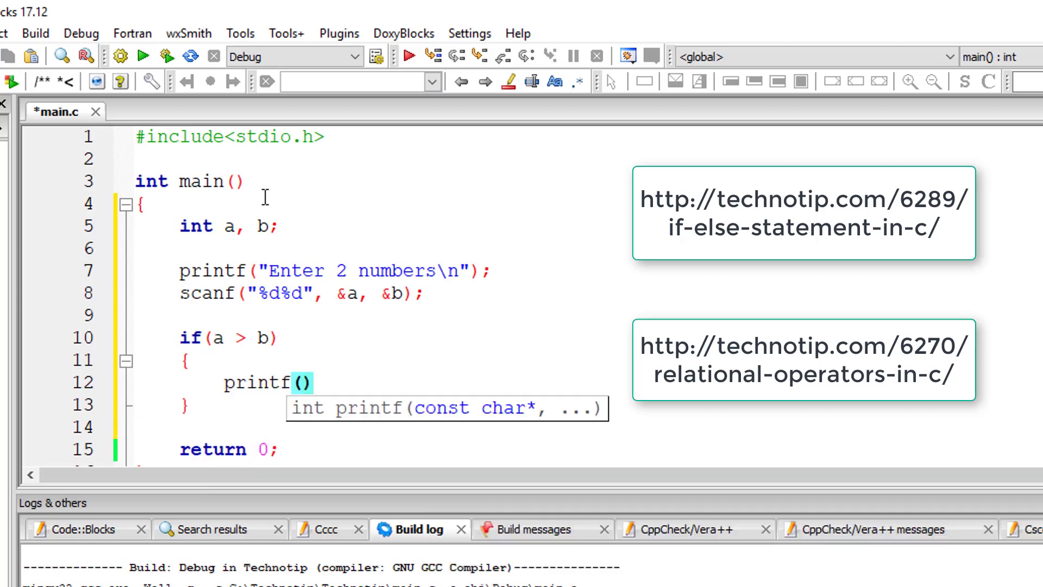
{"action": "type", "text": "\"Biggest of %\""}
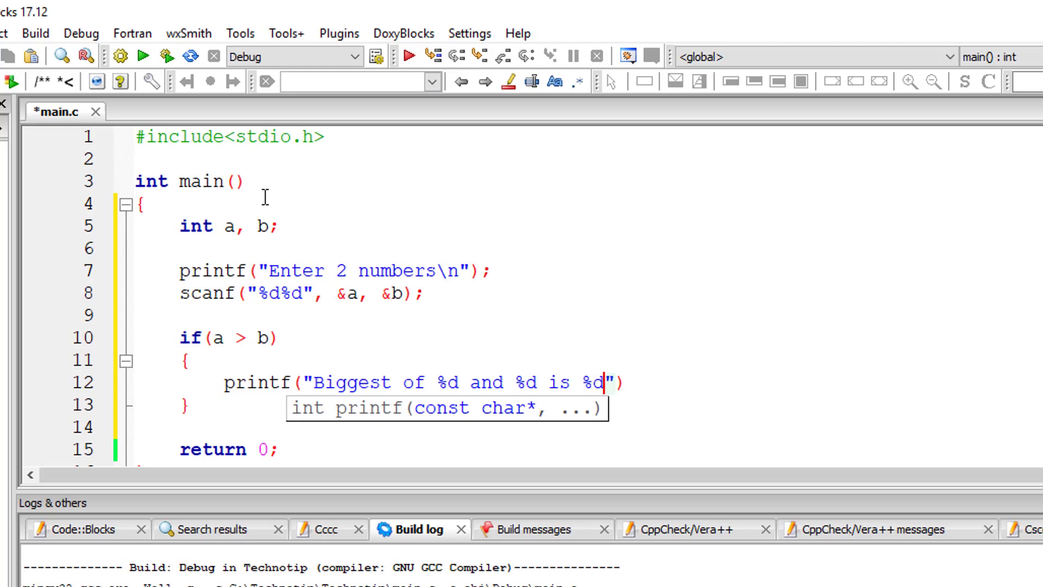
{"action": "type", "text": "\\n\", a, b,"}
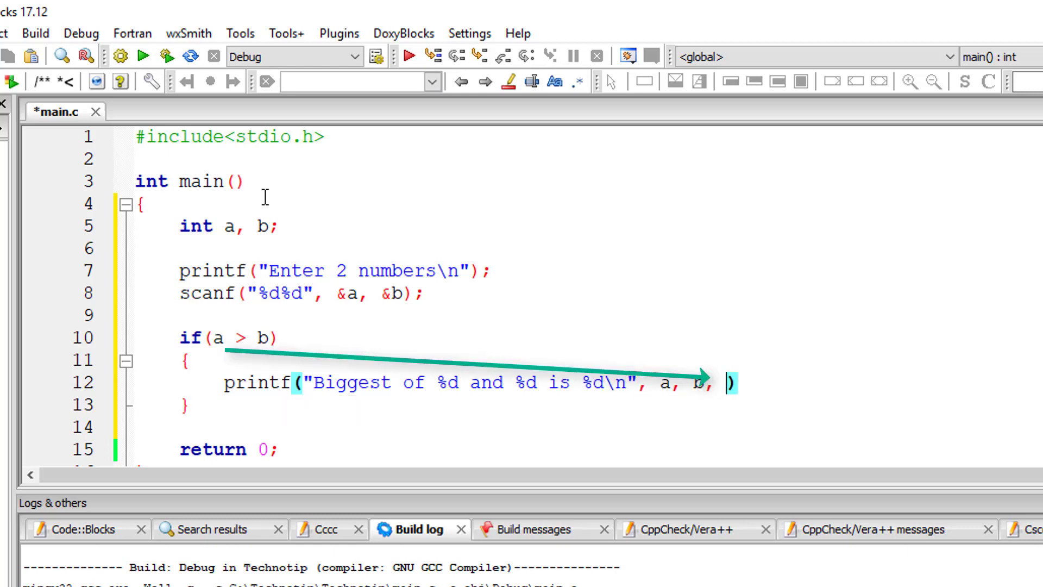
{"action": "type", "text": "a"}
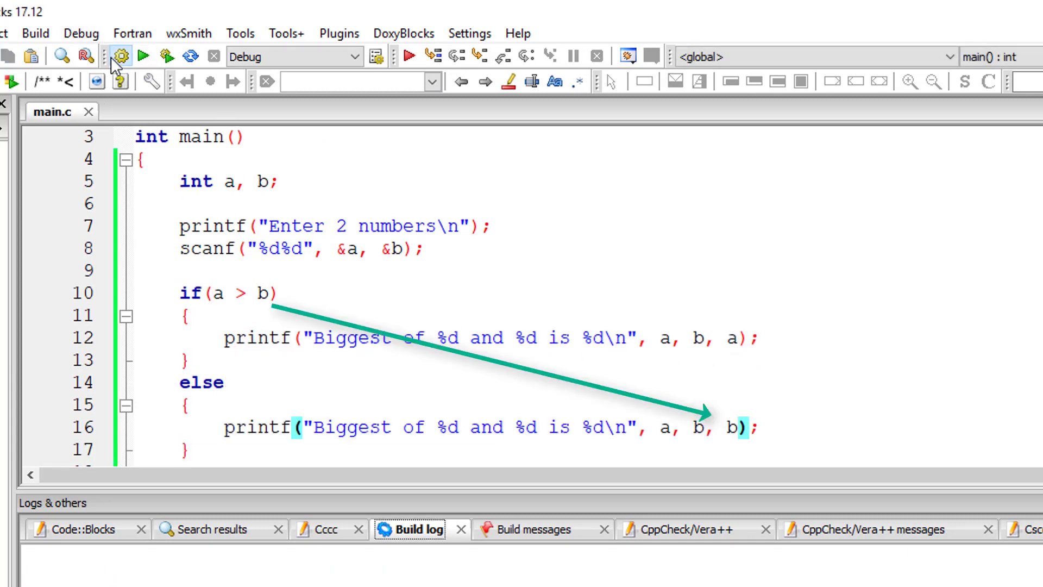
Step: Build and run the program, entering 20 and 30 so it reports 30 as biggest
{"action": "left_click", "coordinate": [142, 52]}
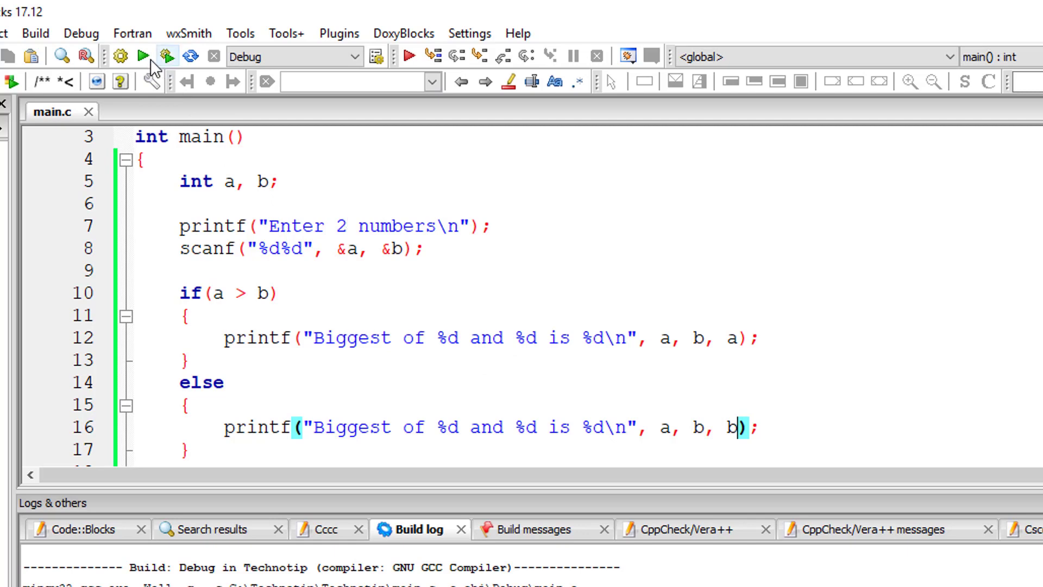
{"action": "left_click", "coordinate": [142, 52]}
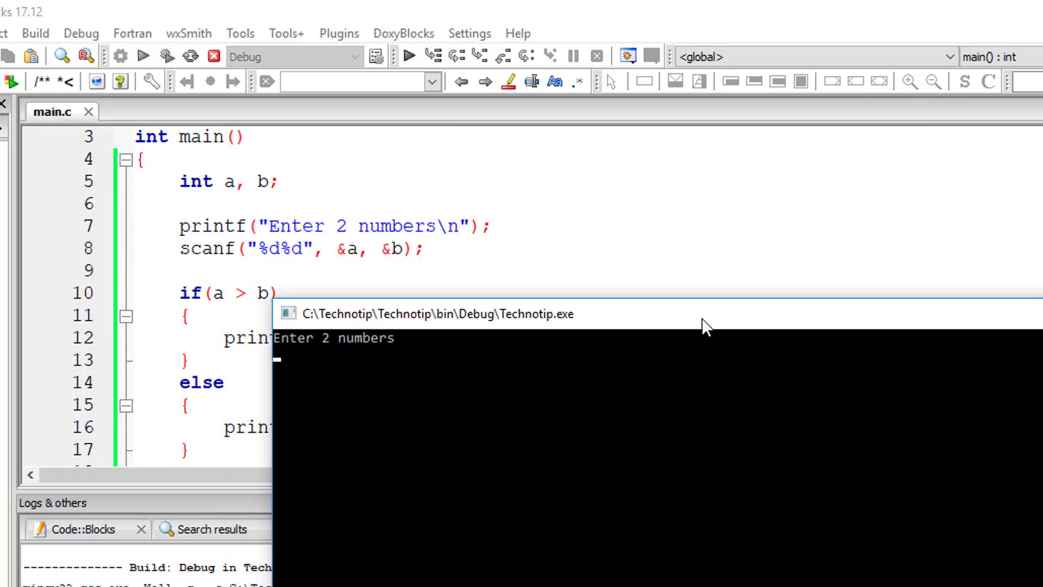
{"action": "type", "text": "20"}
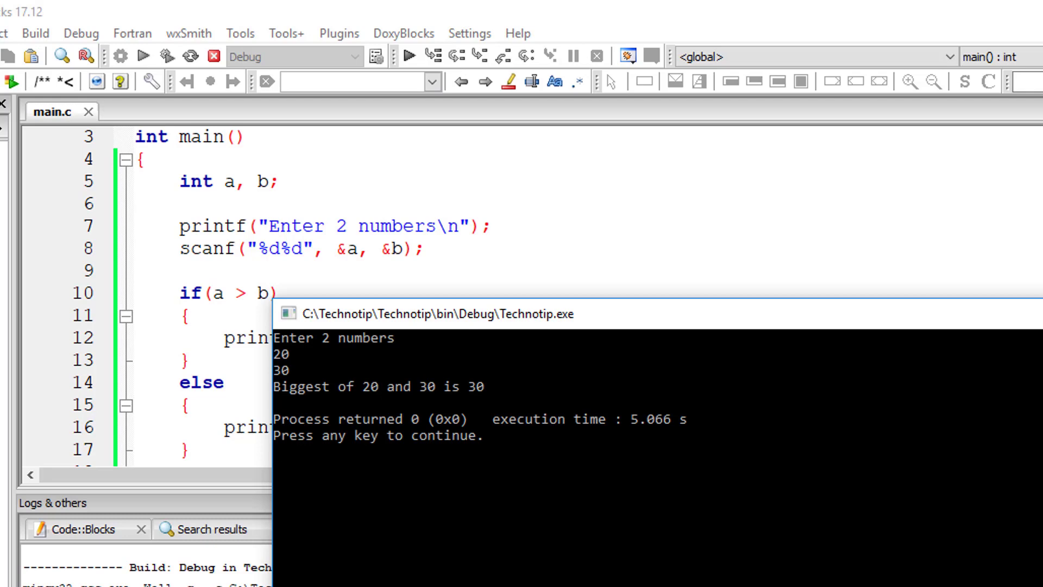
Step: Run the program again and enter 100 and 60 as test numbers
{"action": "left_click", "coordinate": [144, 50]}
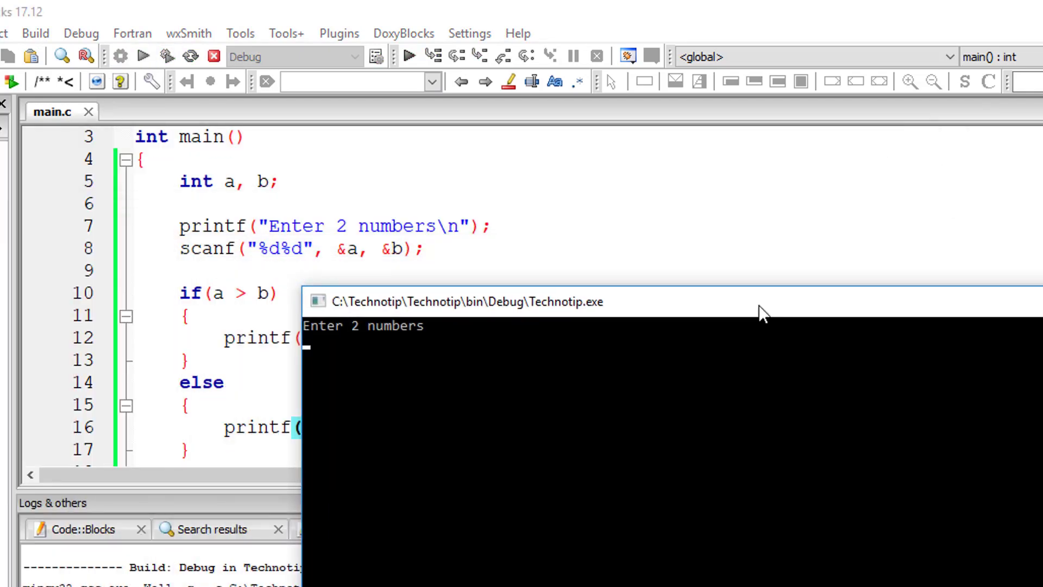
{"action": "type", "text": "100"}
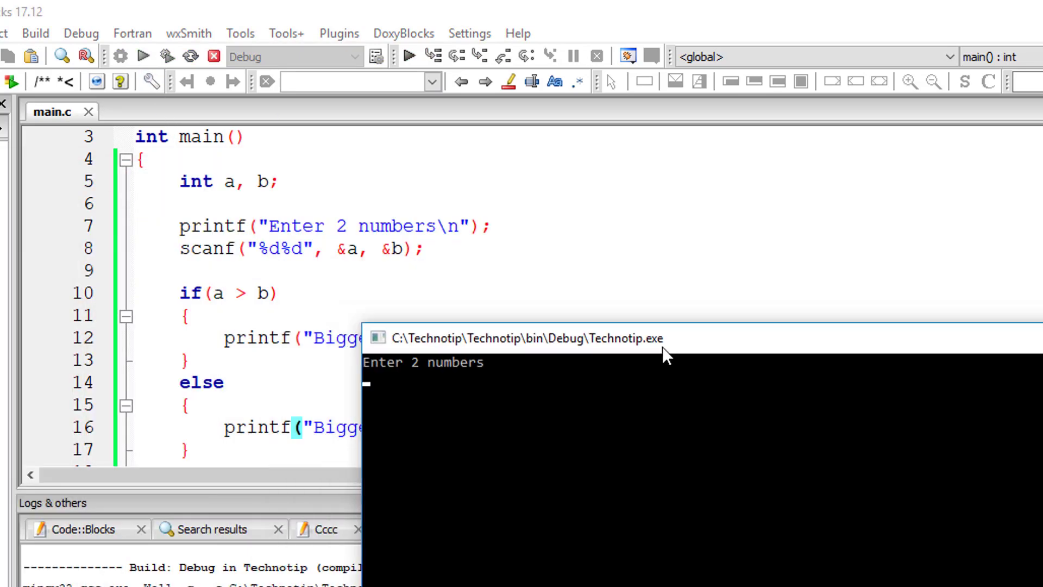
{"action": "type", "text": "60"}
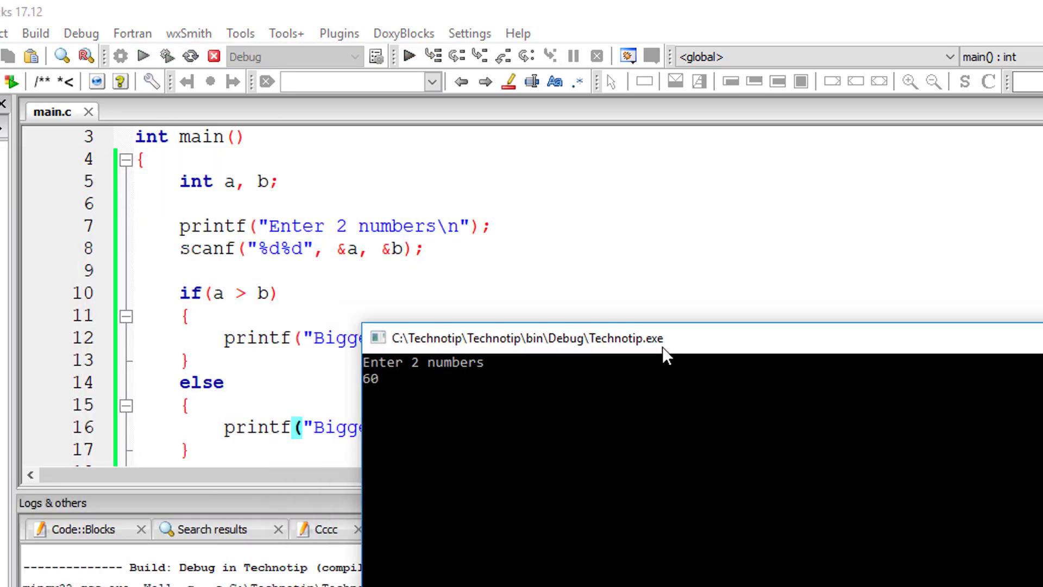